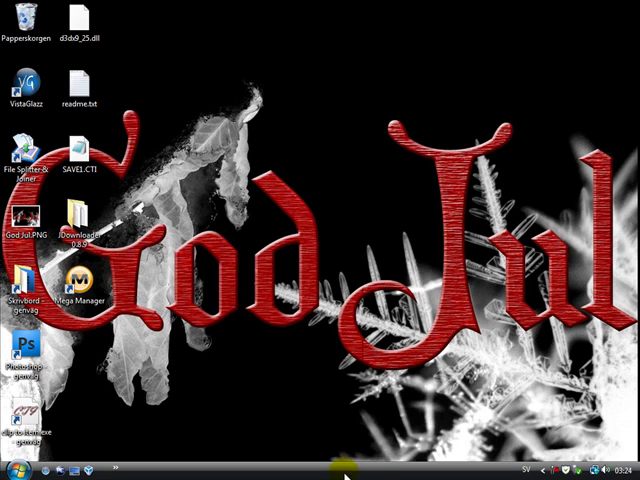
mouse_move(468, 450)
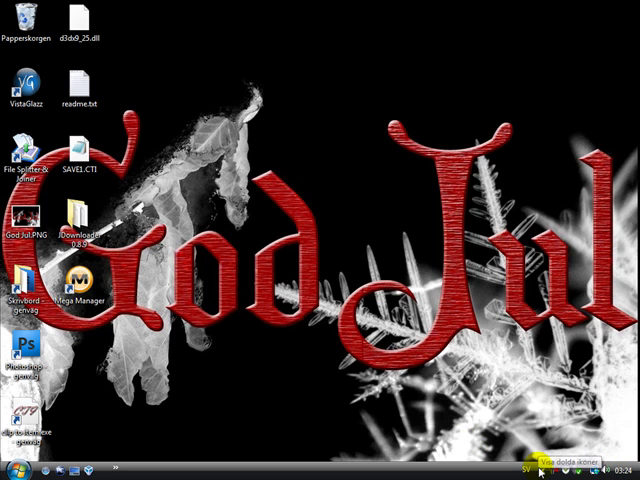
Bring up the Start menu from the Vista taskbar orb
click(8, 470)
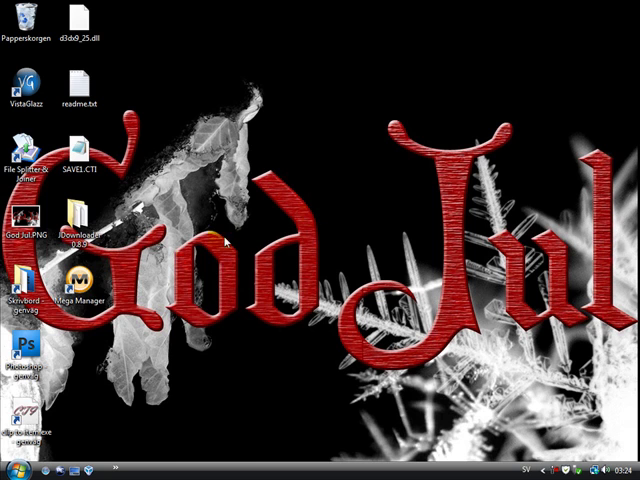
click(10, 468)
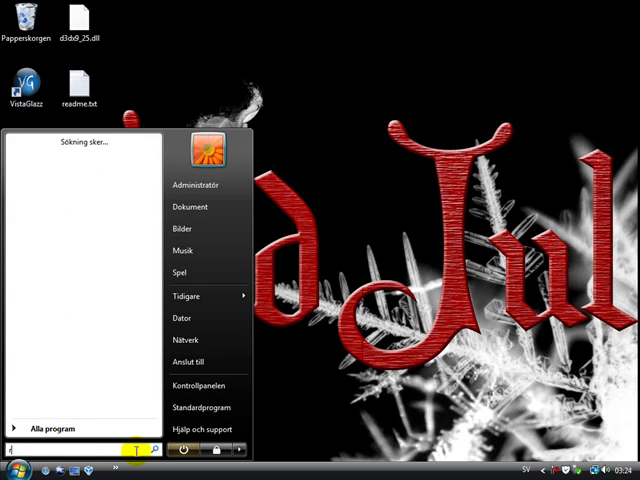
Launch Registry Editor by searching 'regedit' from the Start menu
text(regedit)
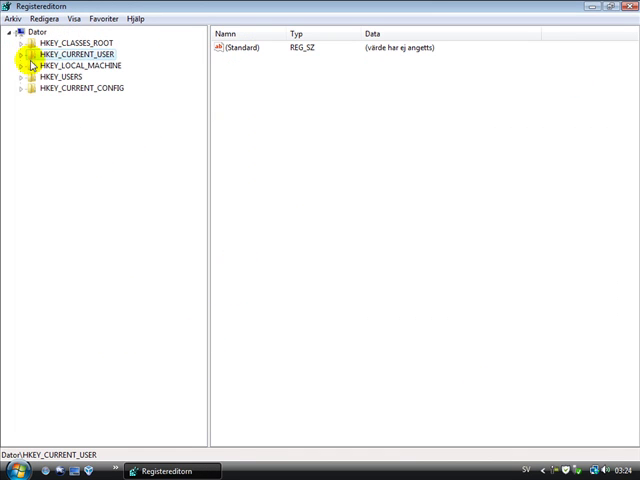
Navigate to HKEY_CURRENT_USER\Software\Microsoft\Windows\DWM and show its values
click(20, 54)
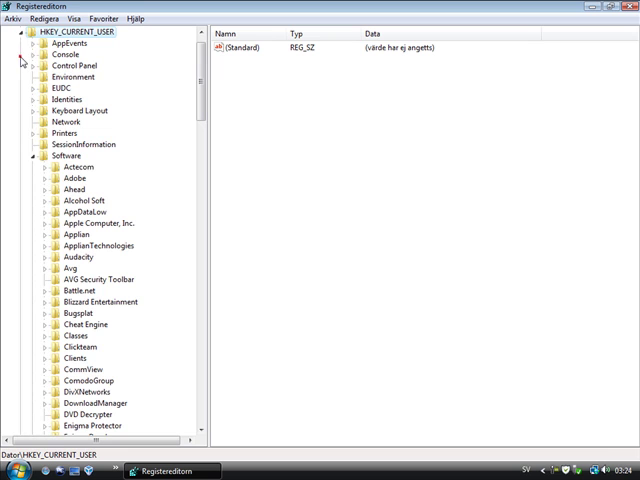
scroll(down, 3)
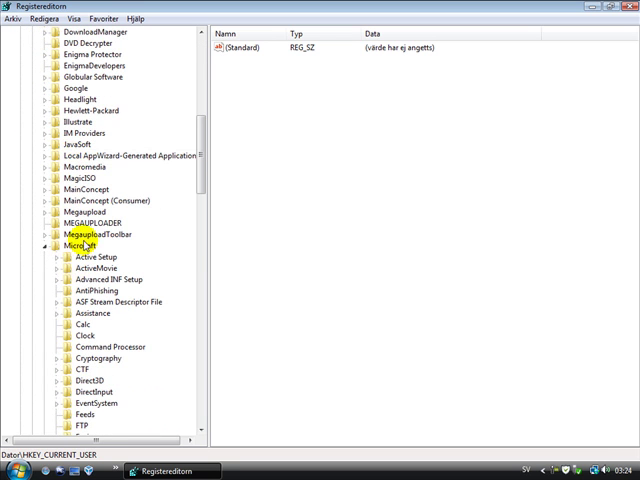
scroll(down, 3)
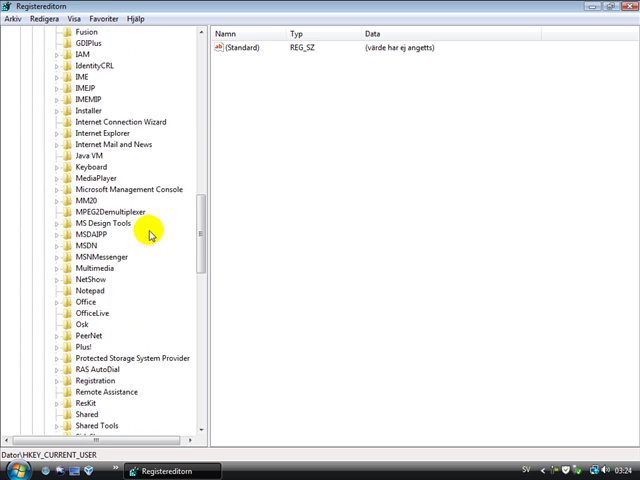
scroll(down, 3)
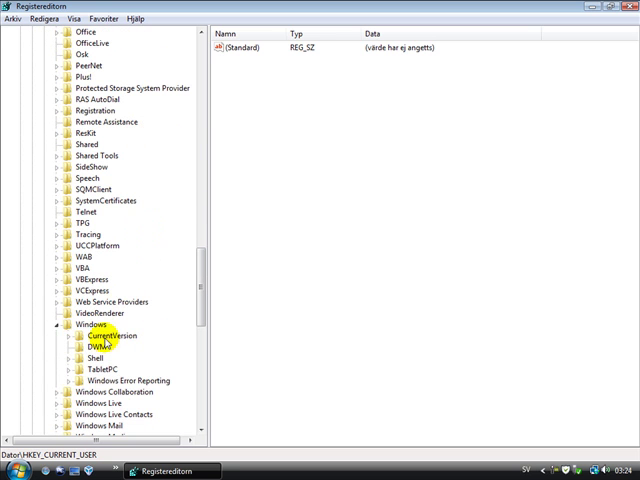
click(96, 348)
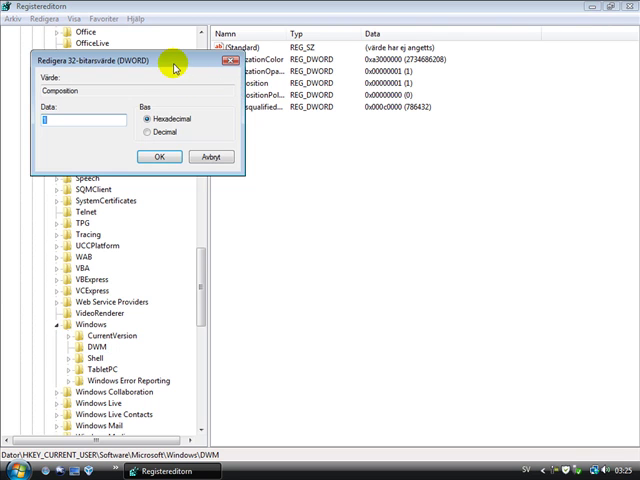
mouse_move(68, 132)
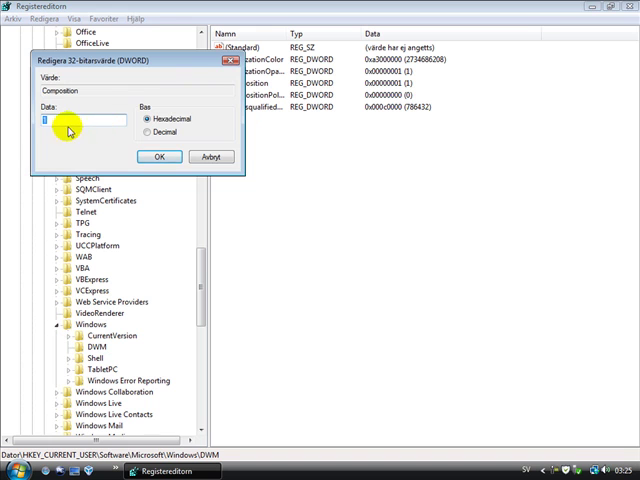
Edit the Composition DWORD value's data in the DWM key
click(158, 156)
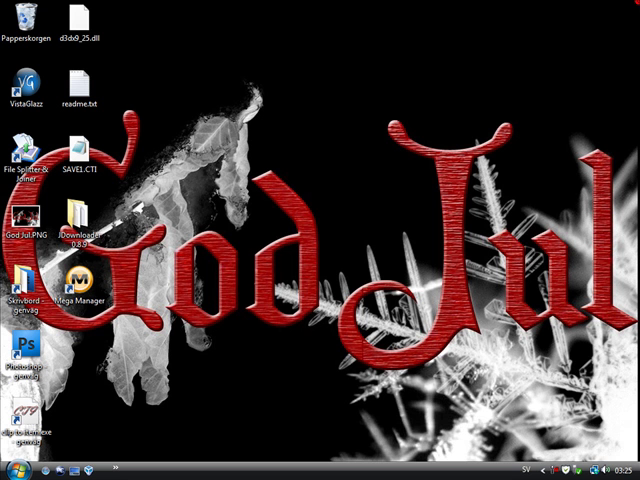
Launch cmd.exe as Administrator from the Start Search box
click(12, 470)
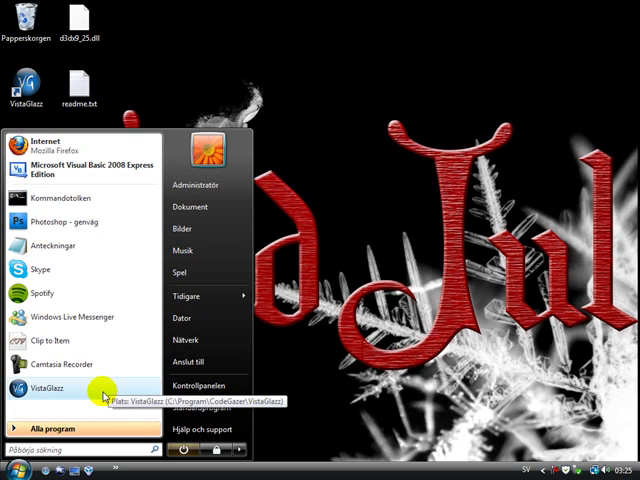
text(cmd)
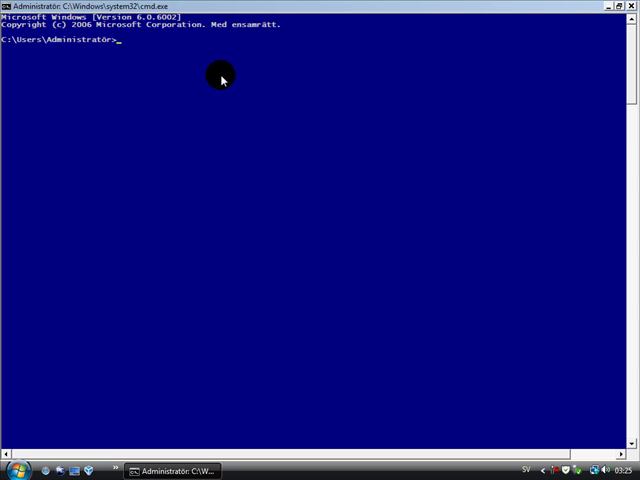
Stop the uxsms service with 'net stop uxsms'
text(ne)
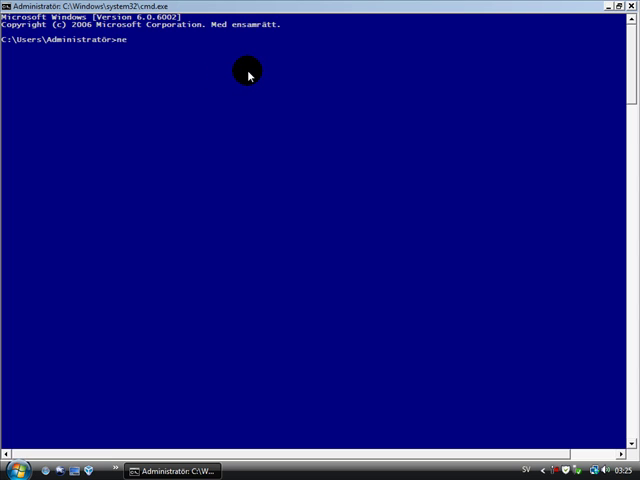
text(t stop)
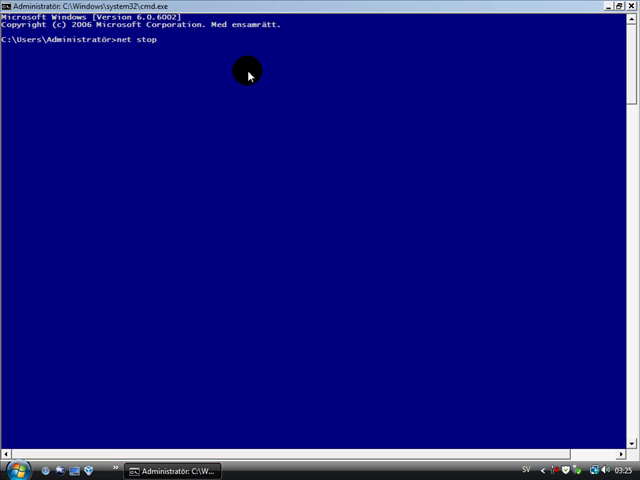
text(u)
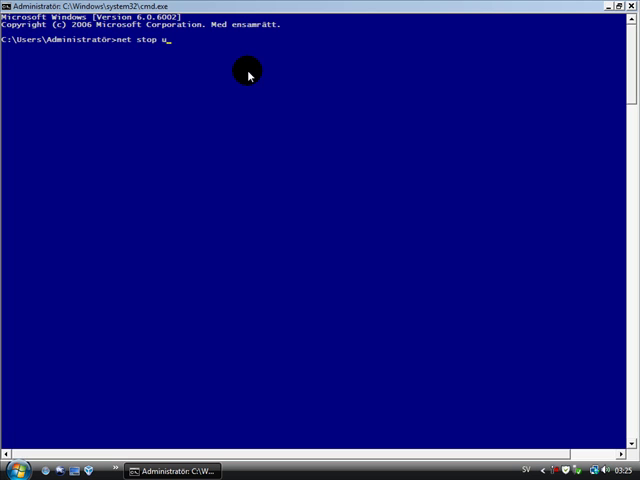
text(xsms)
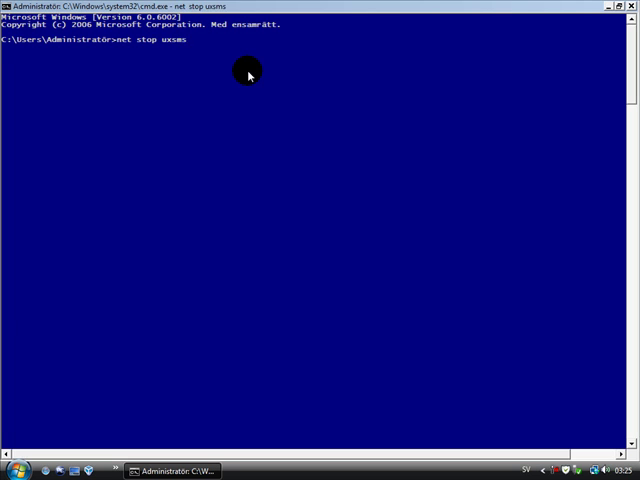
key(Return)
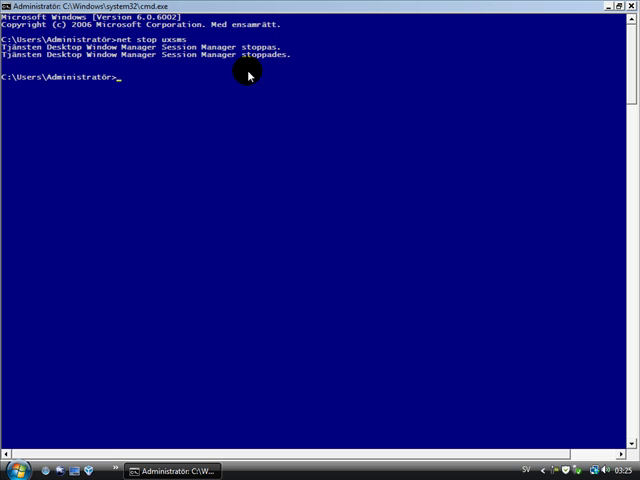
Start the uxsms service again with 'net start uxsms' so it reports started
text(net start)
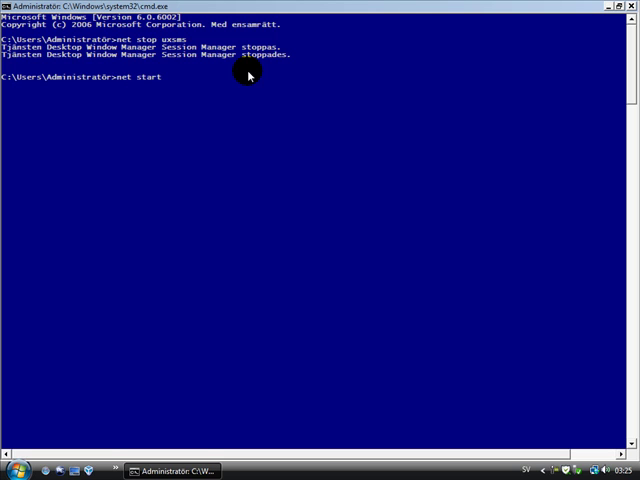
text(ux)
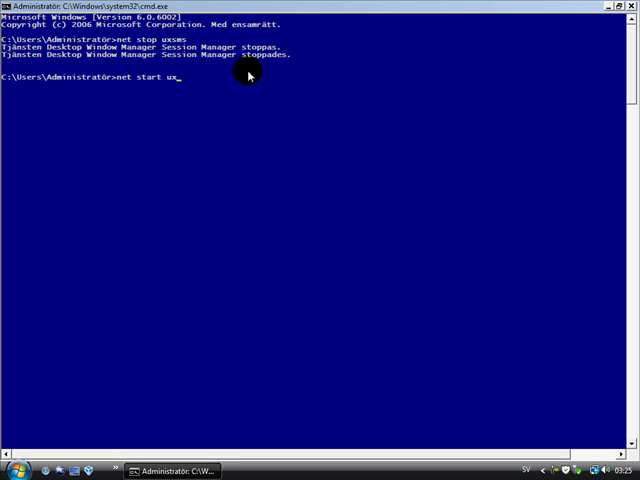
key(Return)
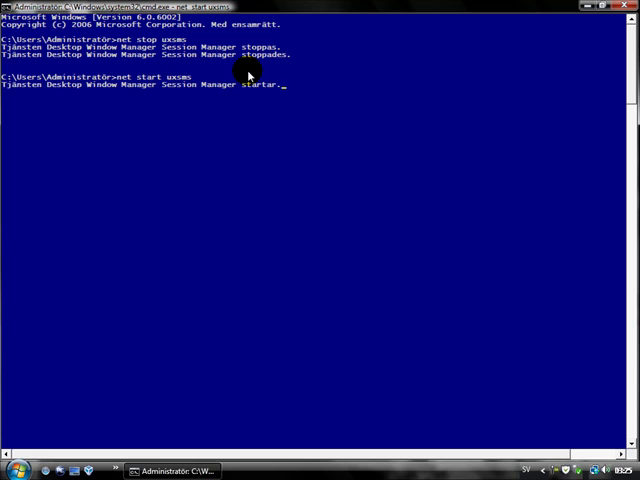
key(Return)
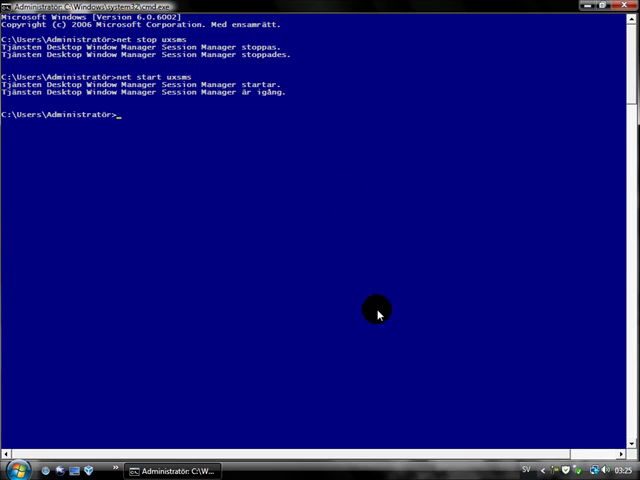
mouse_move(304, 348)
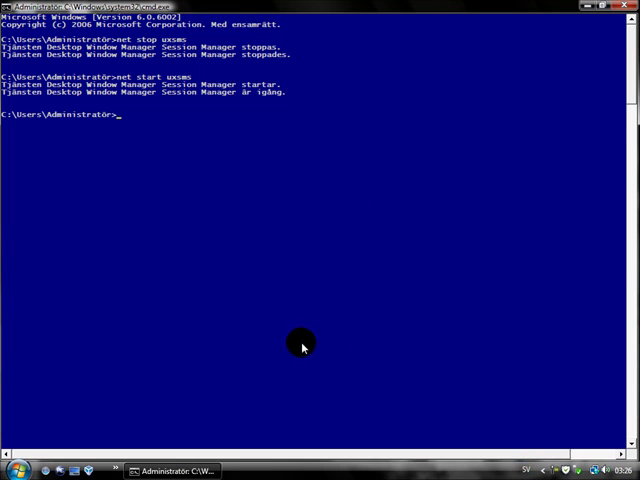
Open Kontrollpanelen (Control Panel) from the Start menu
click(10, 470)
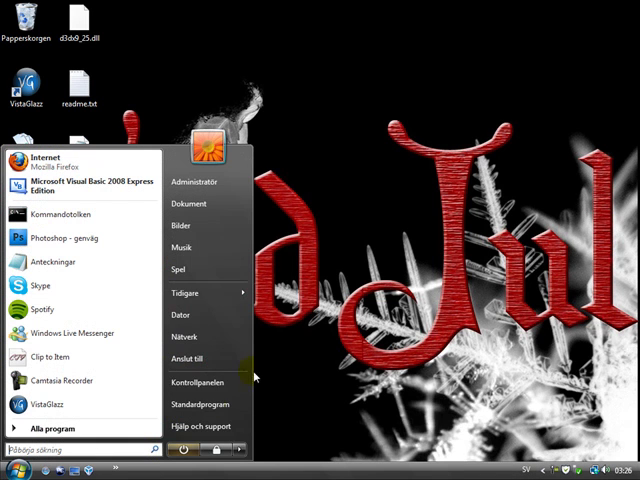
mouse_move(224, 246)
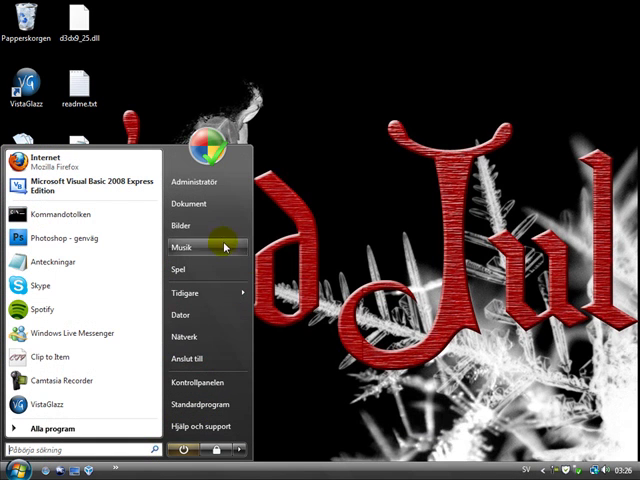
mouse_move(200, 382)
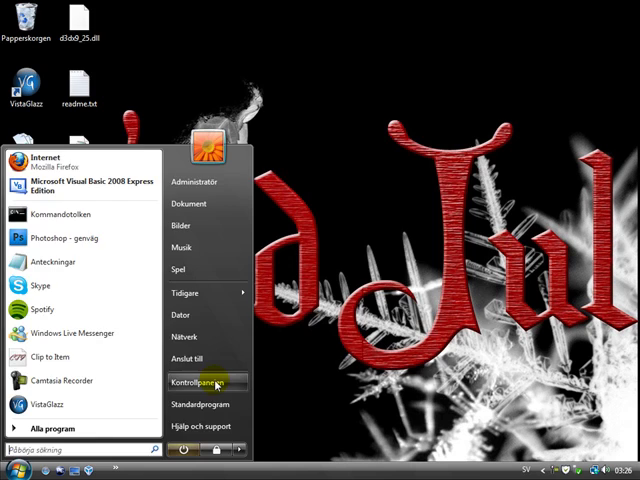
click(196, 382)
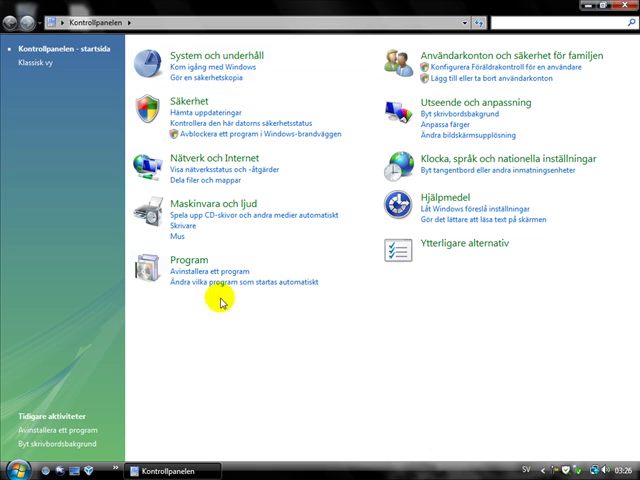
Try the Blågrön window colour, return to Standard, and go back to Utseende och anpassning
click(464, 102)
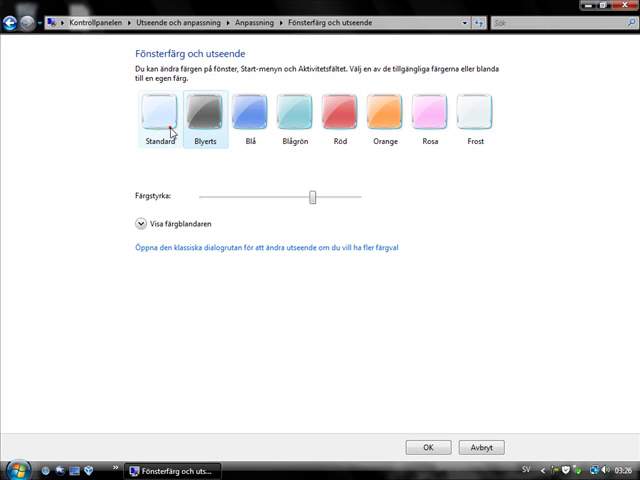
click(292, 116)
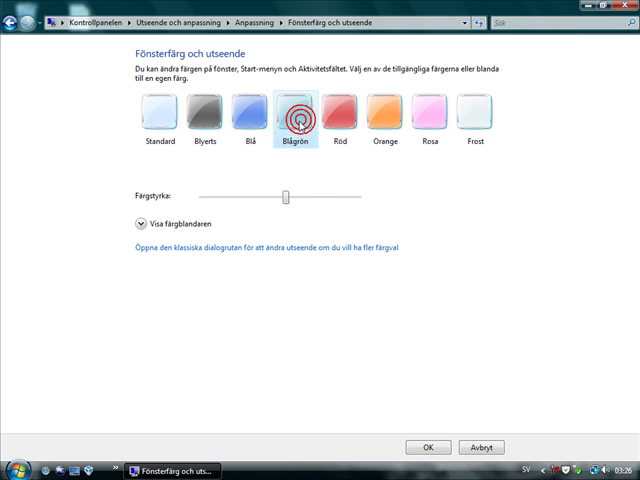
click(156, 116)
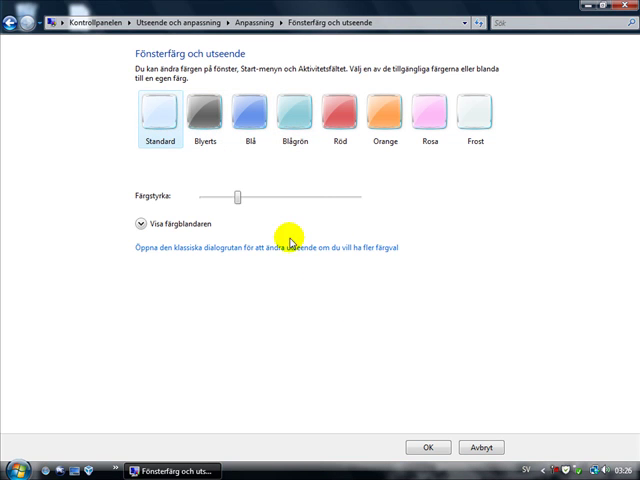
click(204, 112)
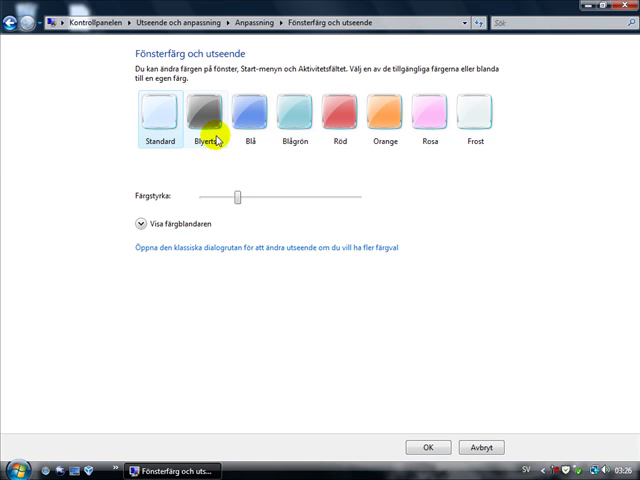
mouse_move(442, 156)
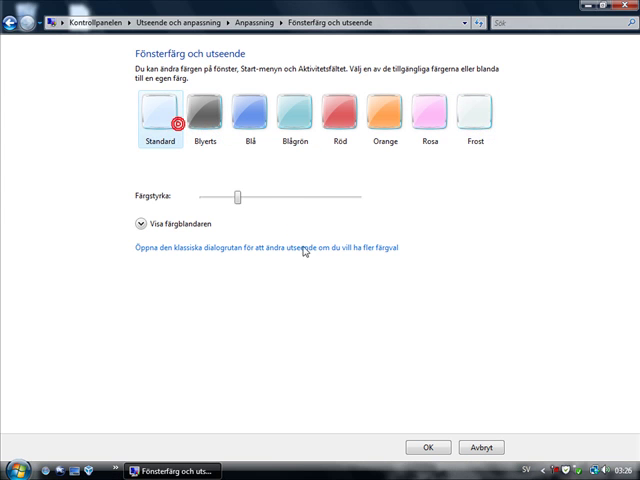
click(18, 24)
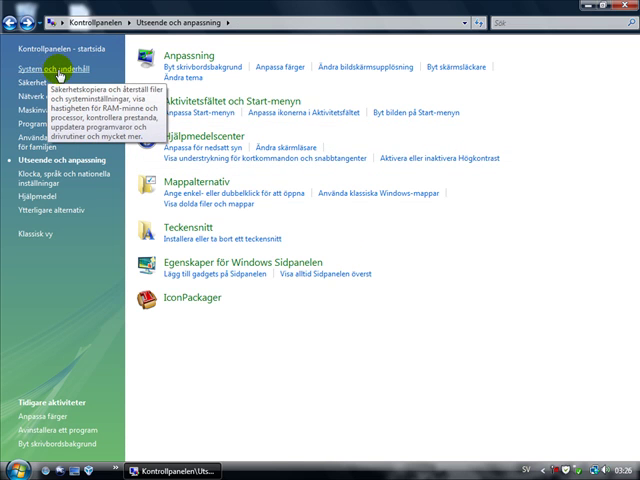
mouse_move(62, 214)
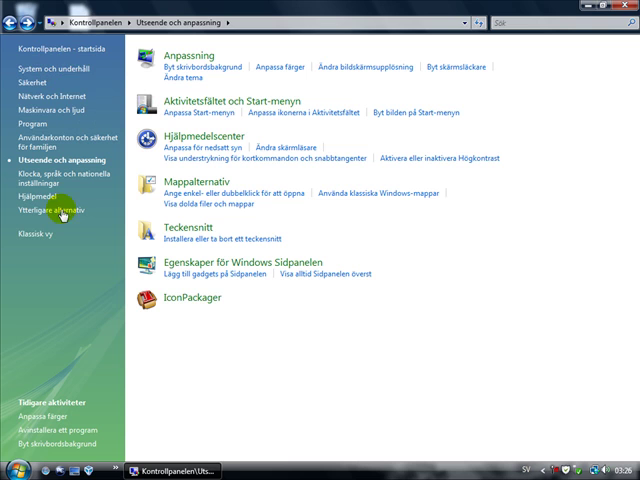
mouse_move(104, 104)
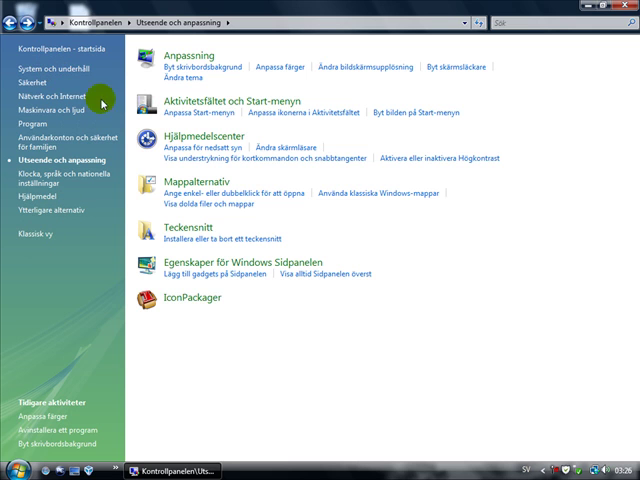
mouse_move(282, 348)
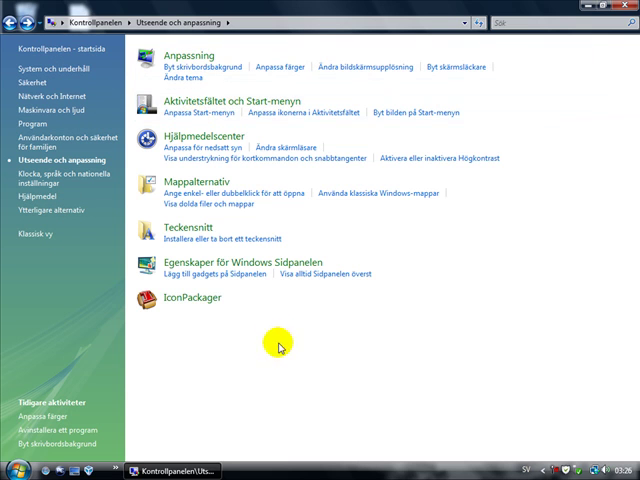
View the Anpassning personalization page, then close Control Panel
click(12, 470)
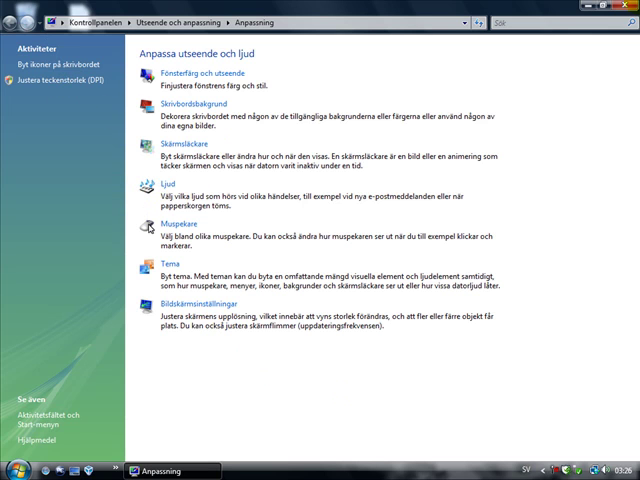
click(16, 470)
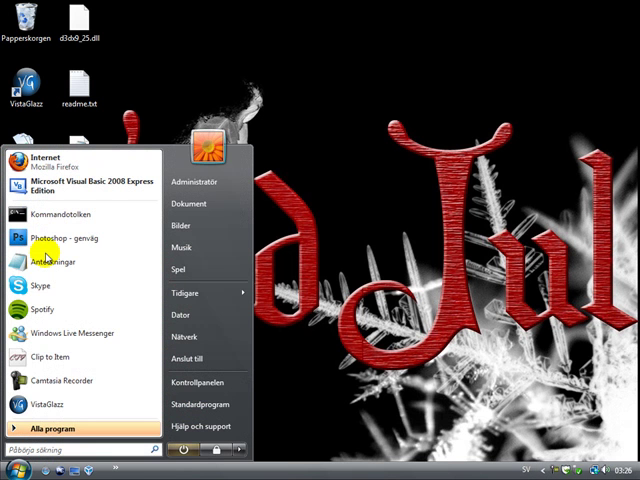